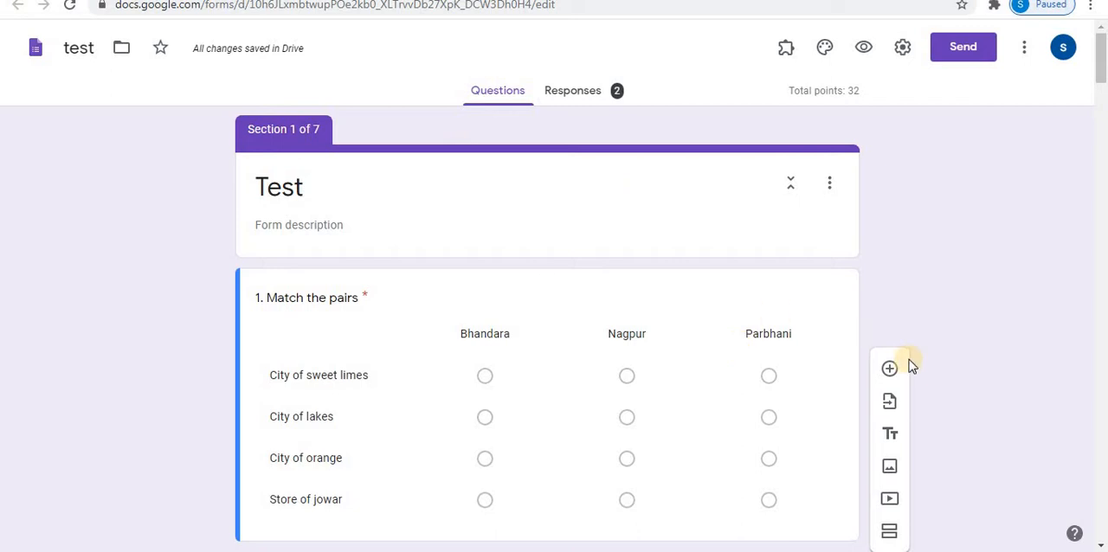
Add a paragraph question 'Write Advantages and Disadvantages of Digital Learning?' at the end of the quiz.
scroll(down, 3)
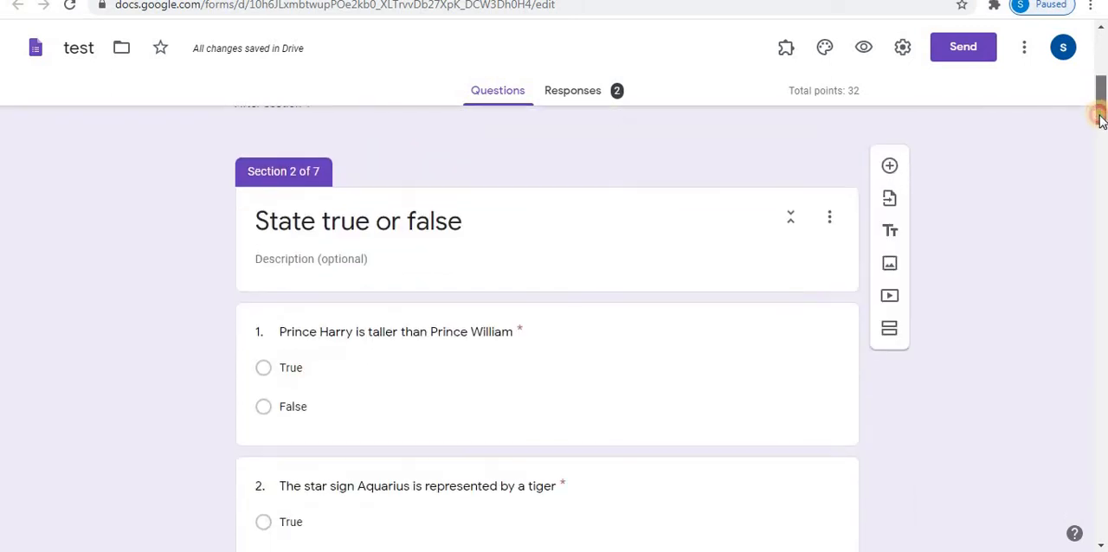
scroll(down, 3)
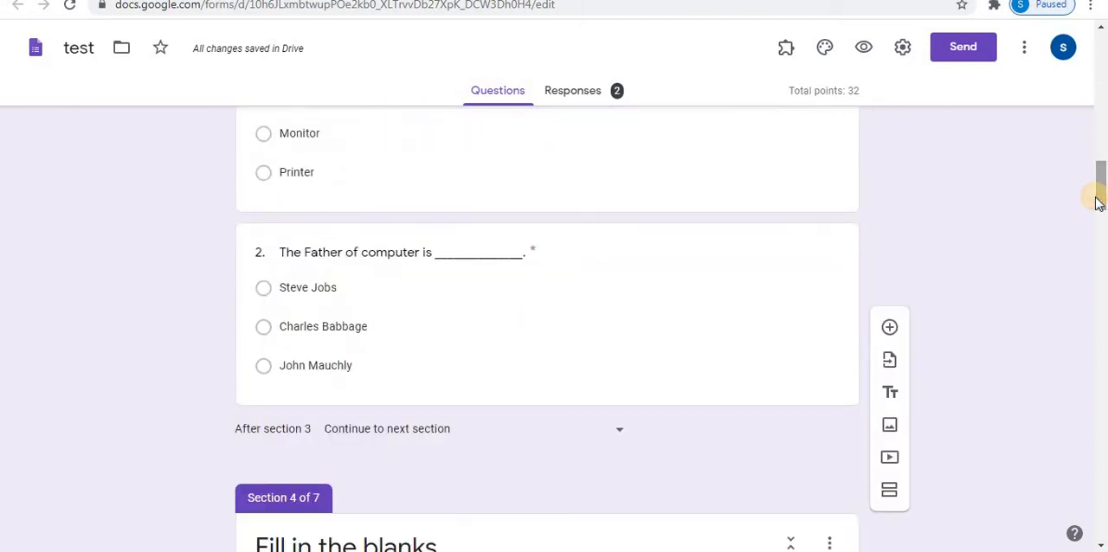
scroll(down, 3)
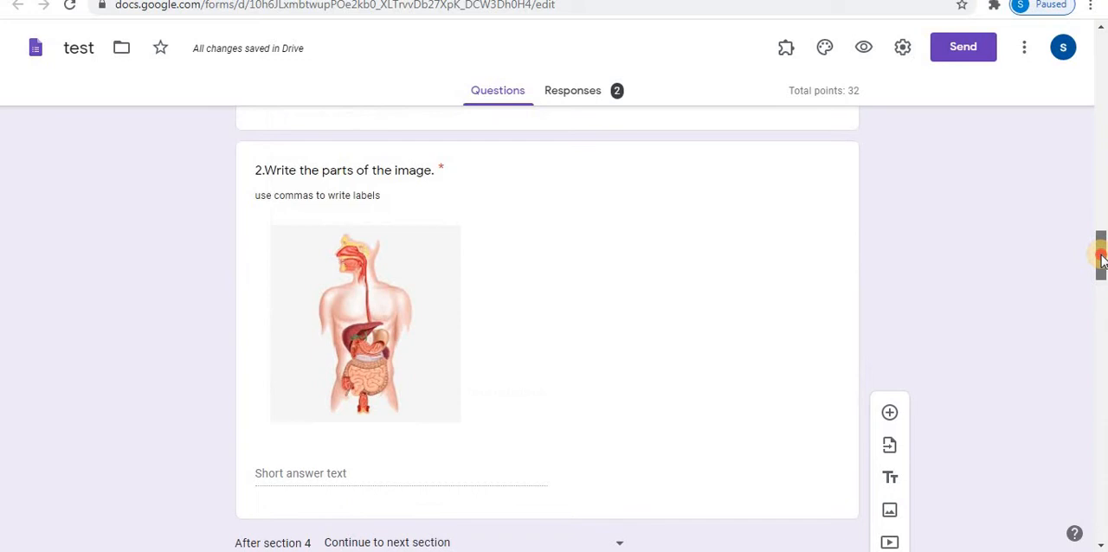
scroll(down, 3)
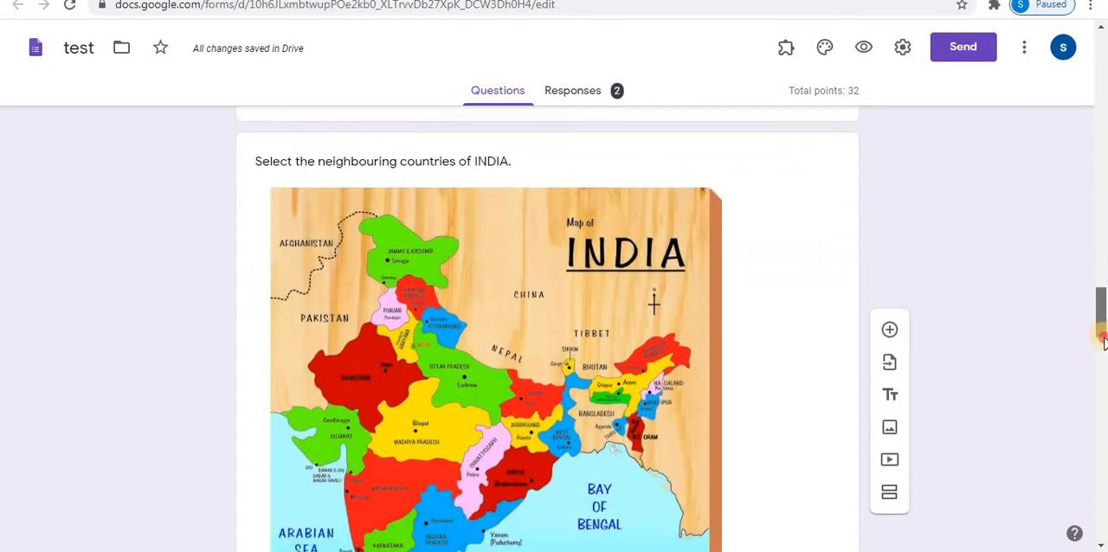
scroll(down, 3)
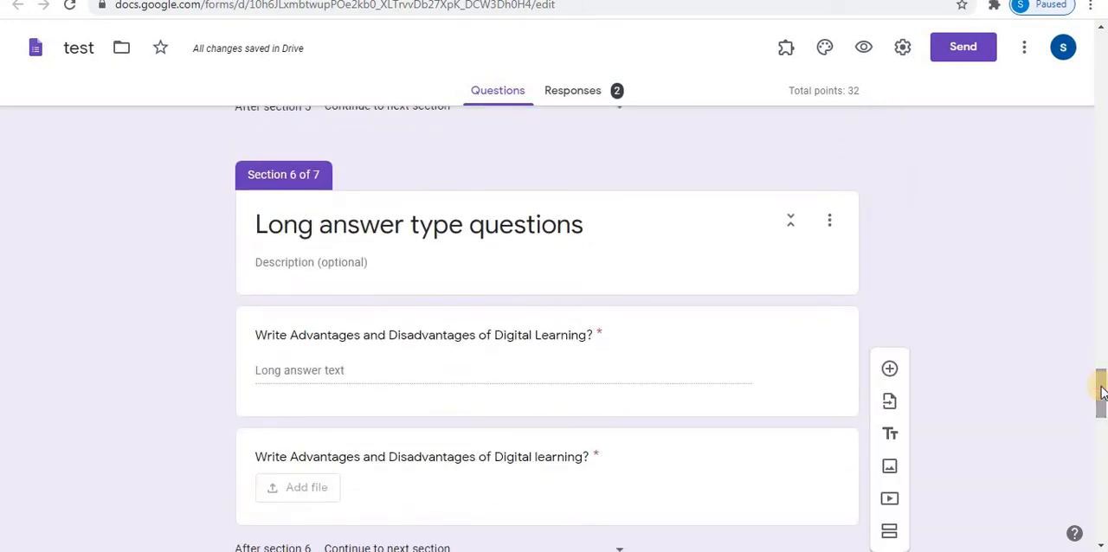
scroll(down, 3)
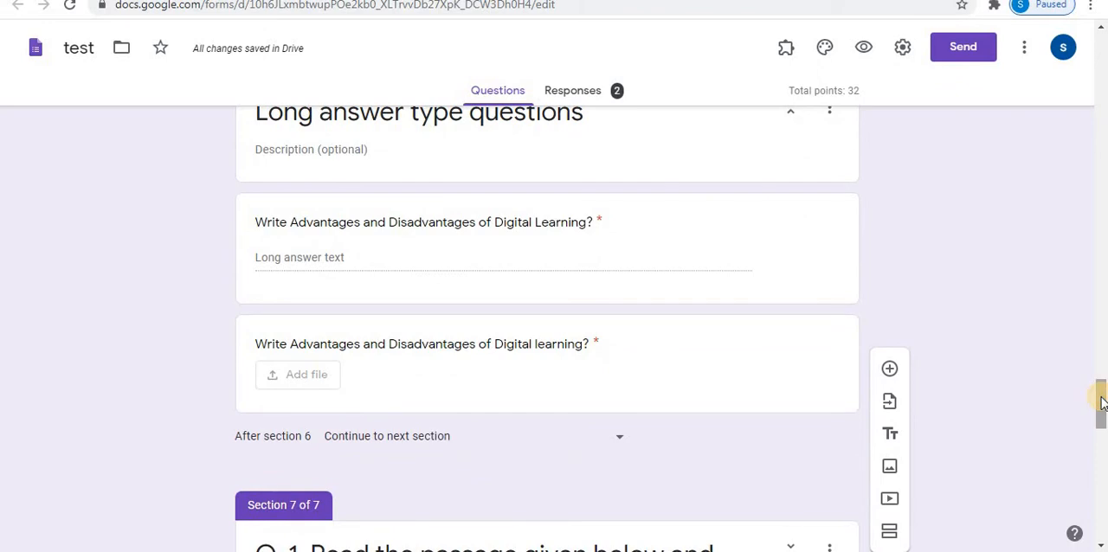
scroll(down, 3)
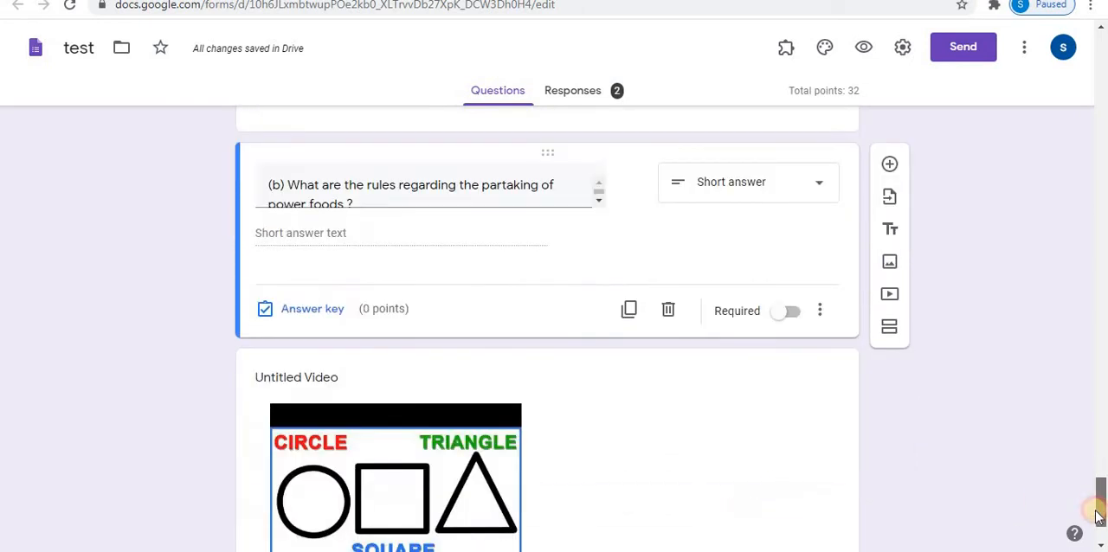
scroll(down, 3)
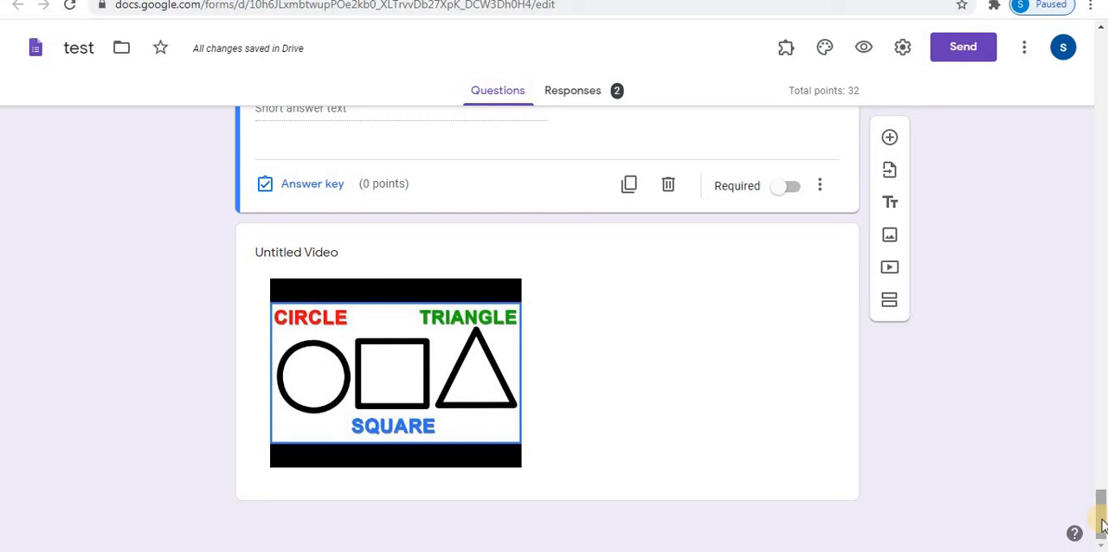
mouse_move(786, 47)
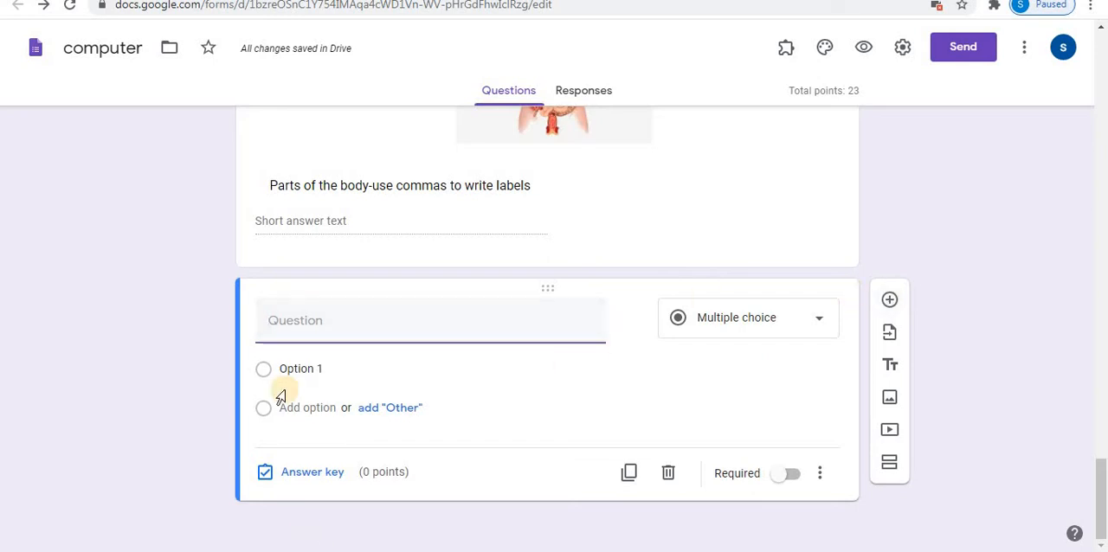
text(Write Advantages and Disadvantages of Digital Learning?)
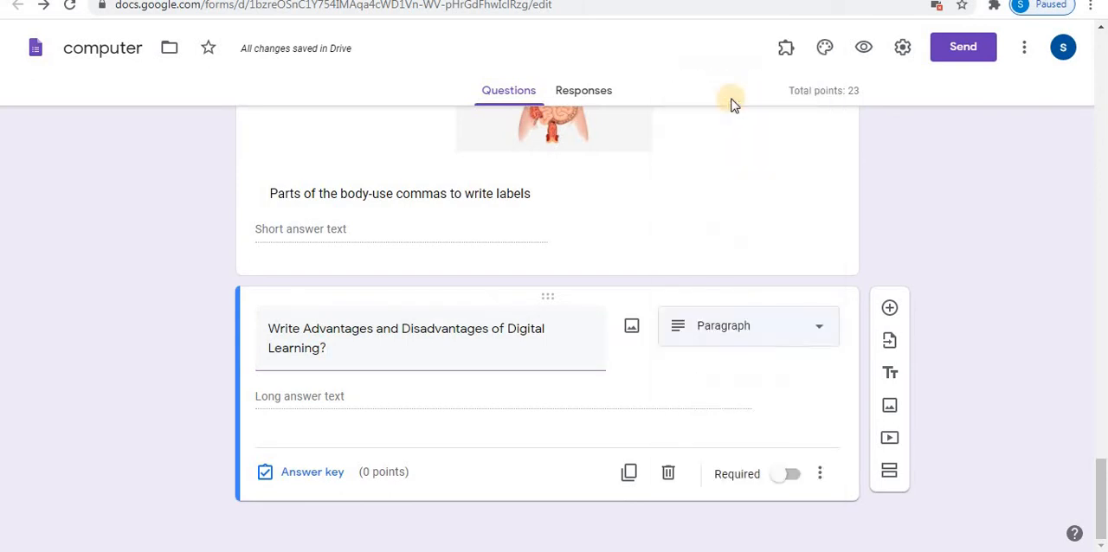
mouse_move(406, 412)
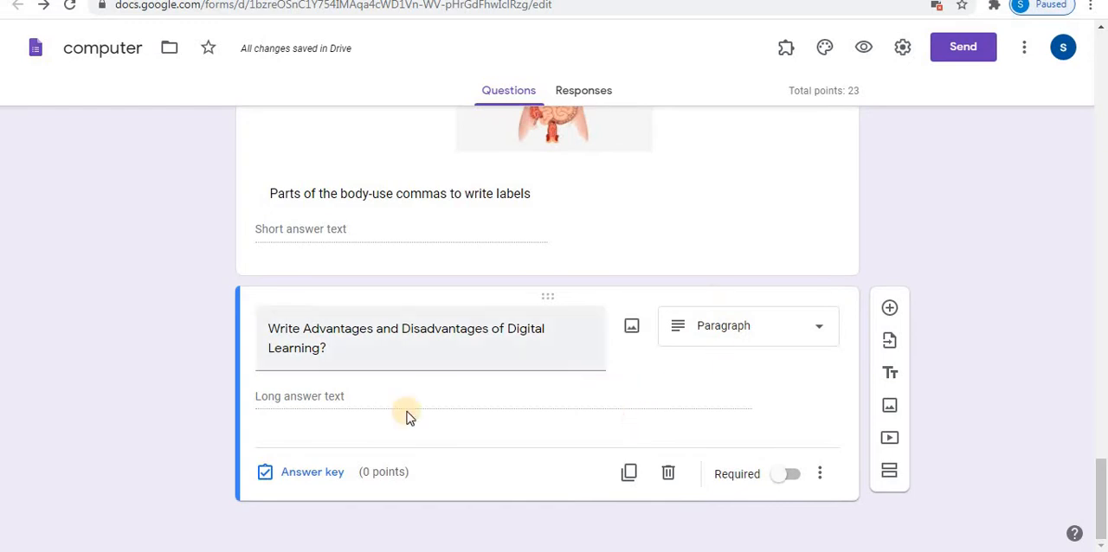
Give the new question a 10-point value in its answer key.
click(311, 471)
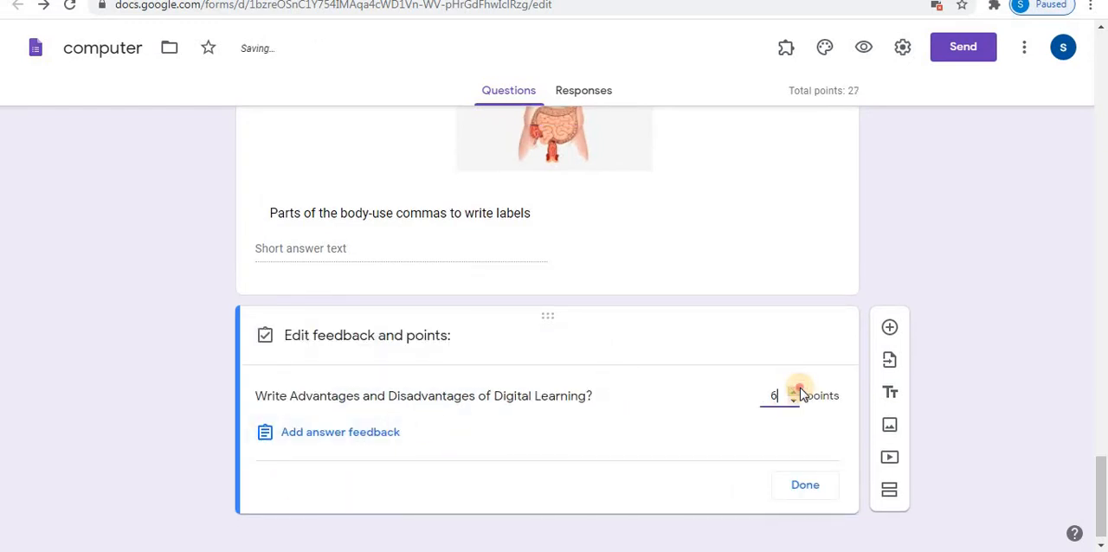
click(793, 391)
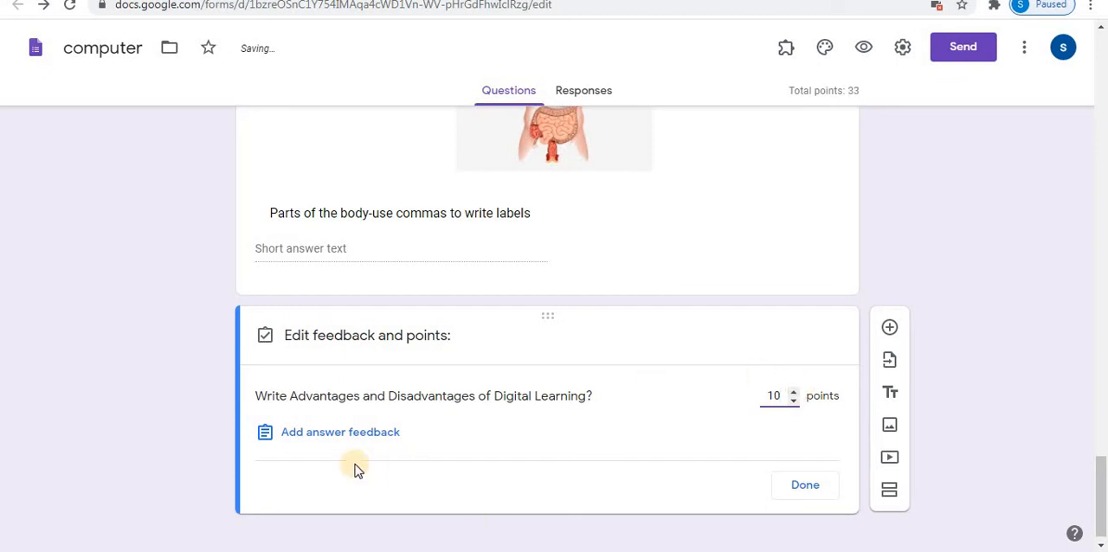
click(804, 485)
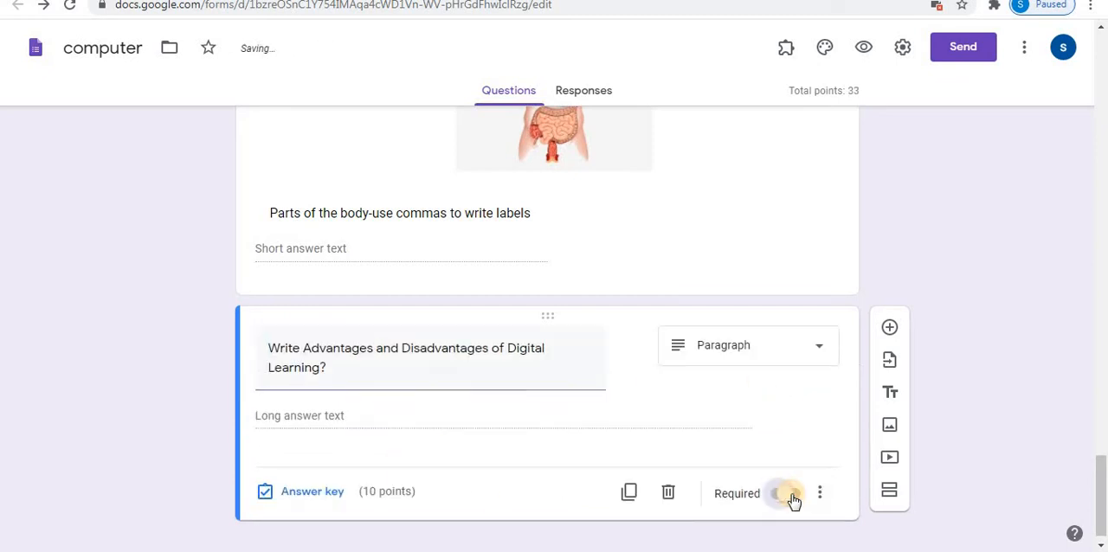
Mark the Digital Learning paragraph question as required.
click(788, 493)
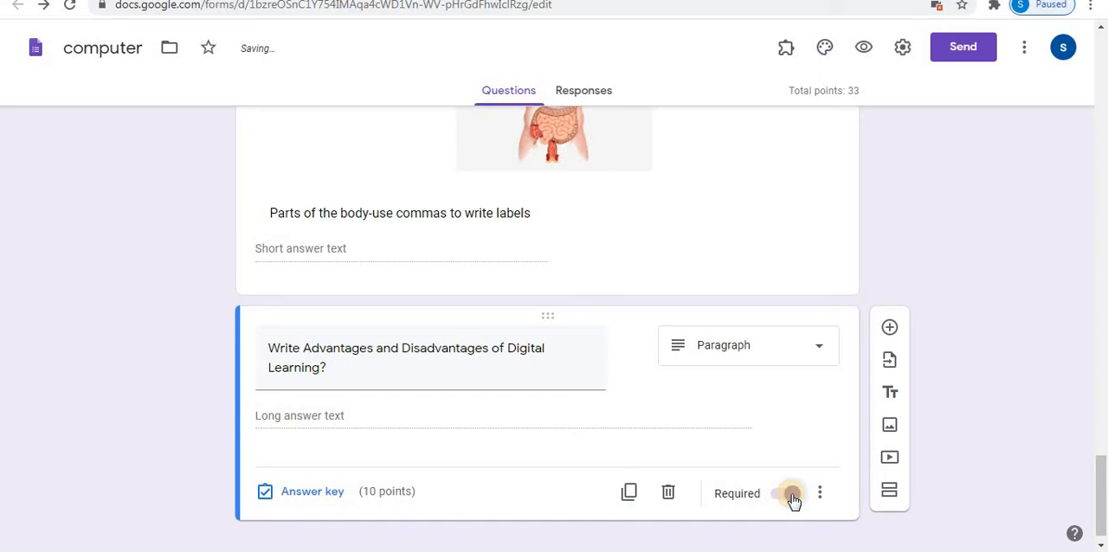
click(789, 494)
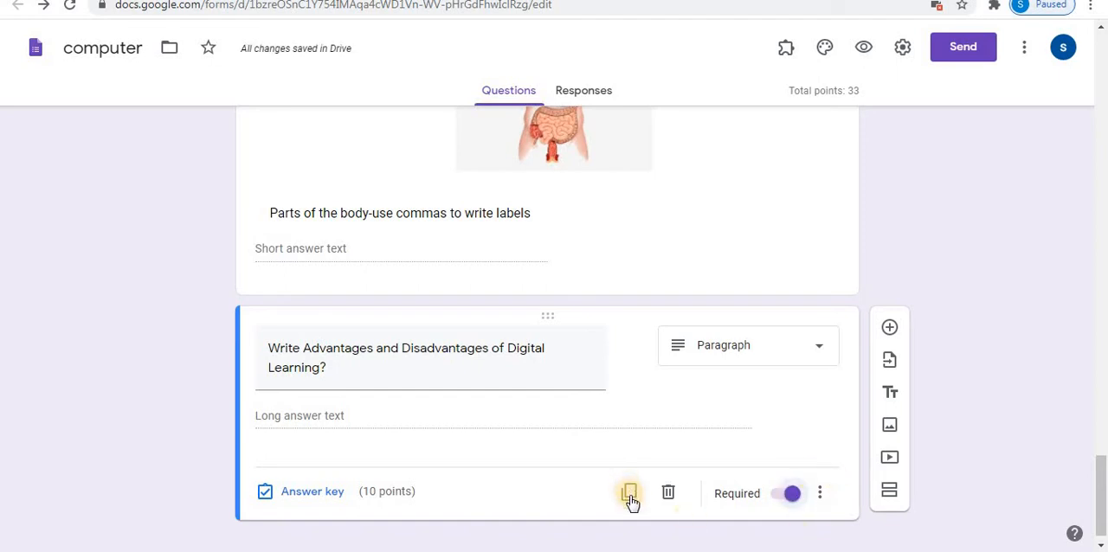
mouse_move(752, 452)
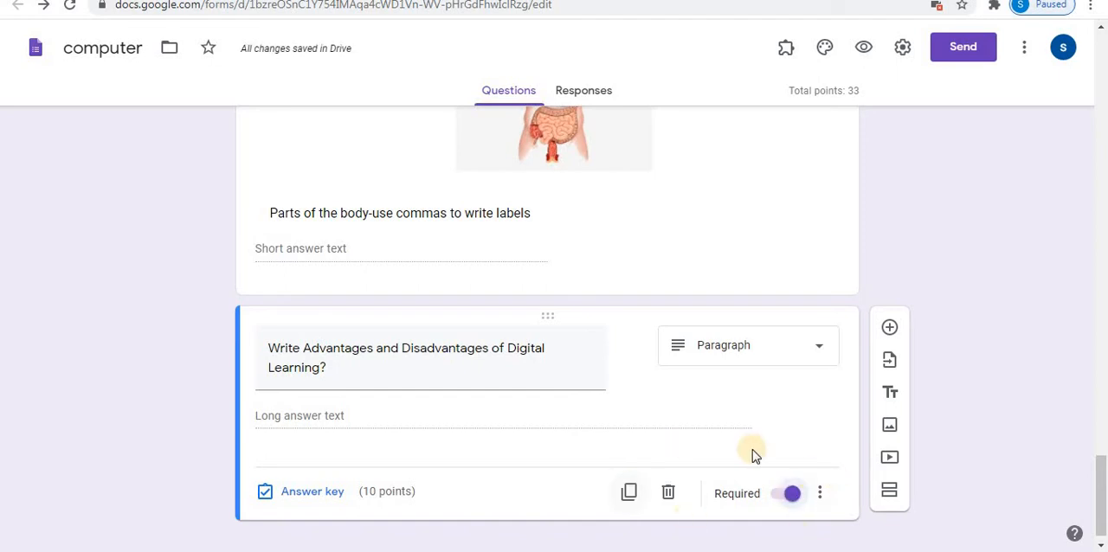
scroll(down, 3)
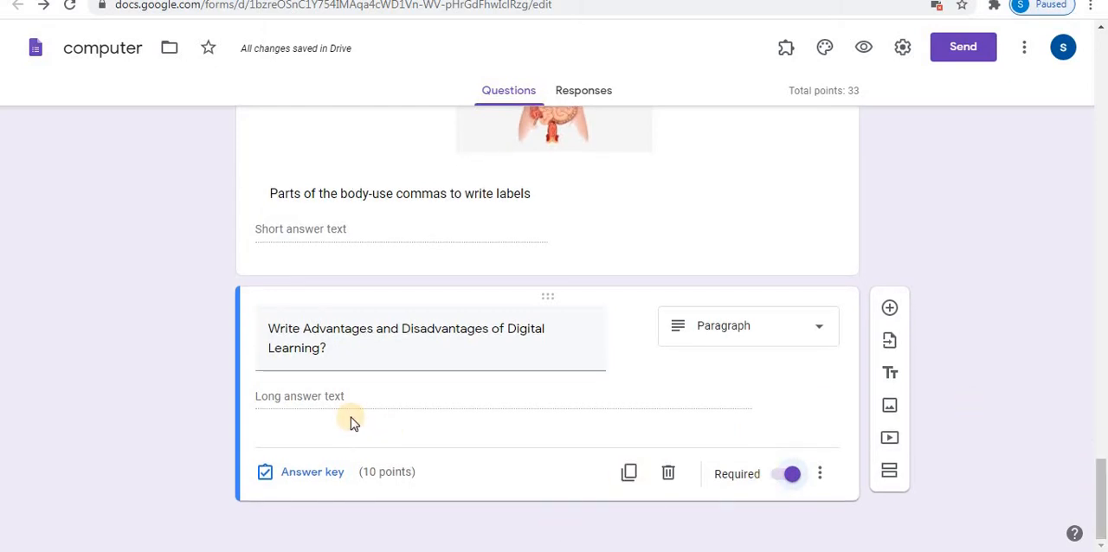
mouse_move(658, 291)
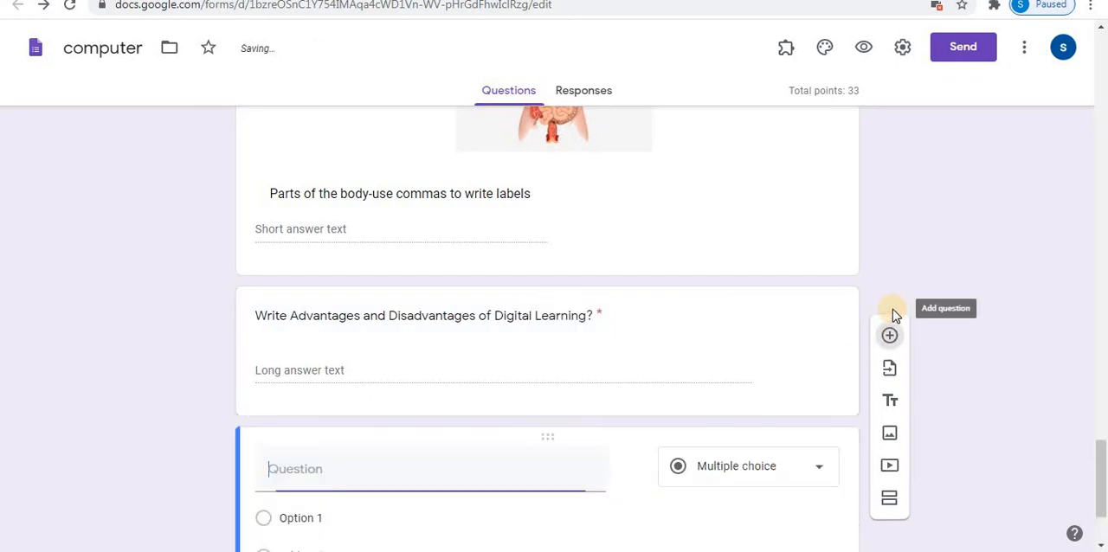
Word the new question as '1.What is Digital Learning? 2.Write Advantages and Disadvantages of Digital Learning?'.
scroll(down, 3)
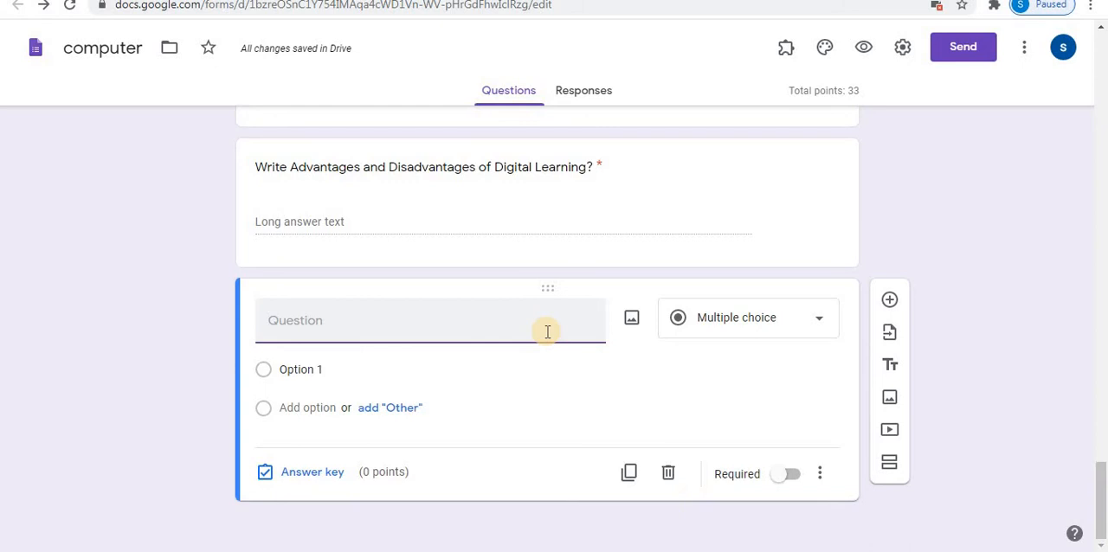
text(Write Advantages and Disadvantages of Digital Learning?)
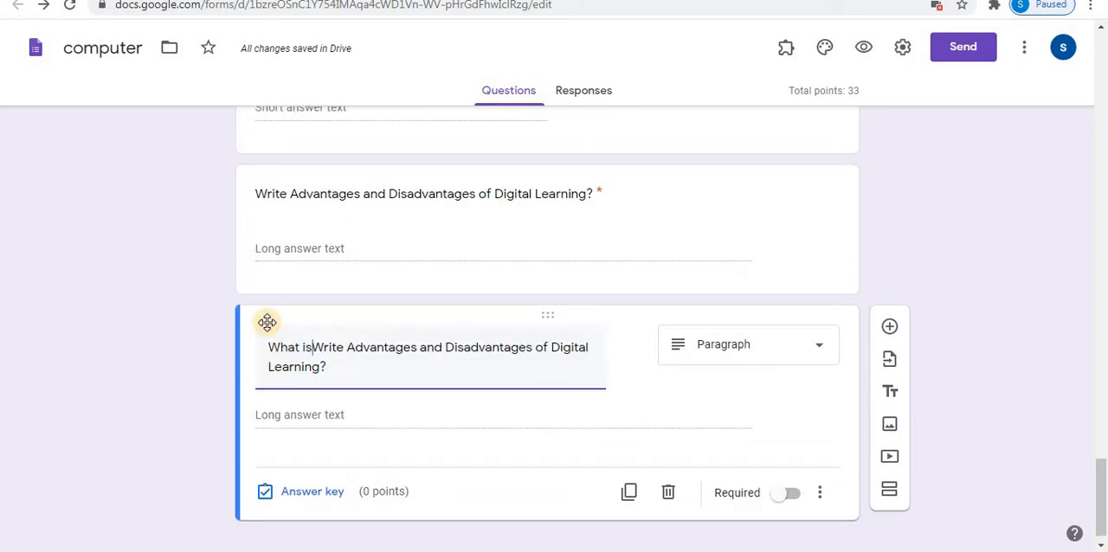
text(Digital Learning?)
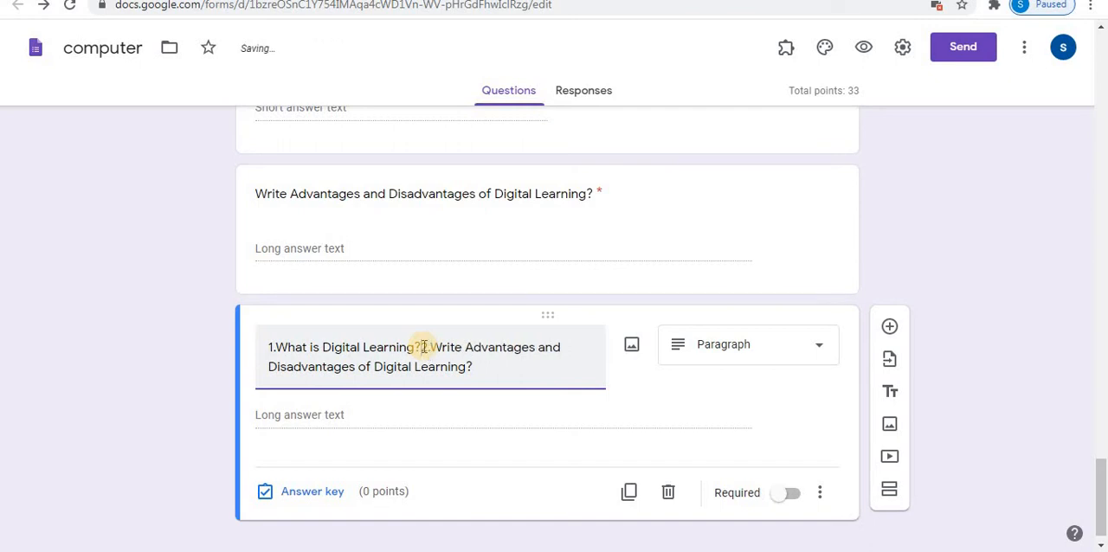
text(2.)
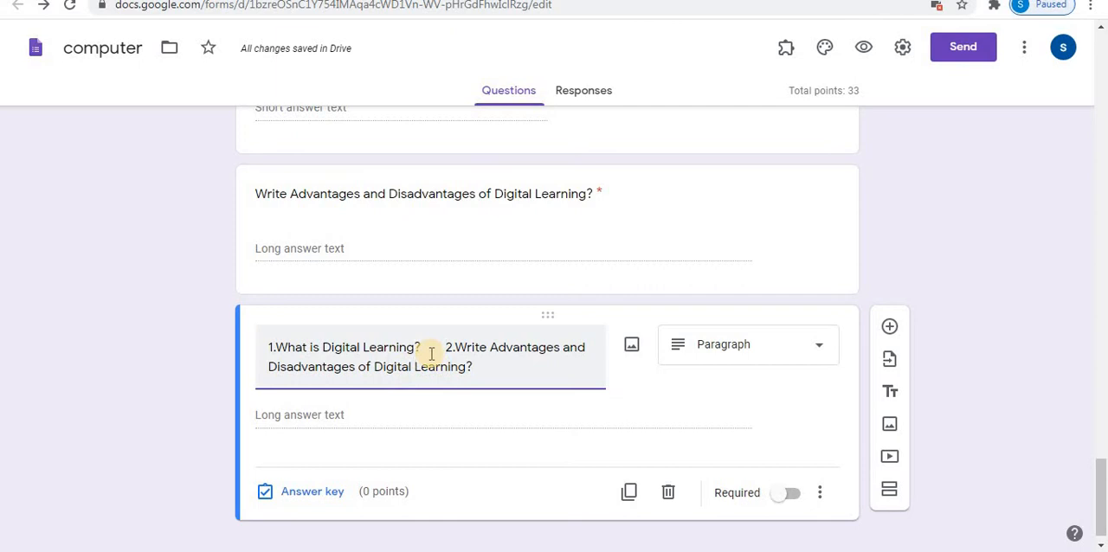
mouse_move(632, 345)
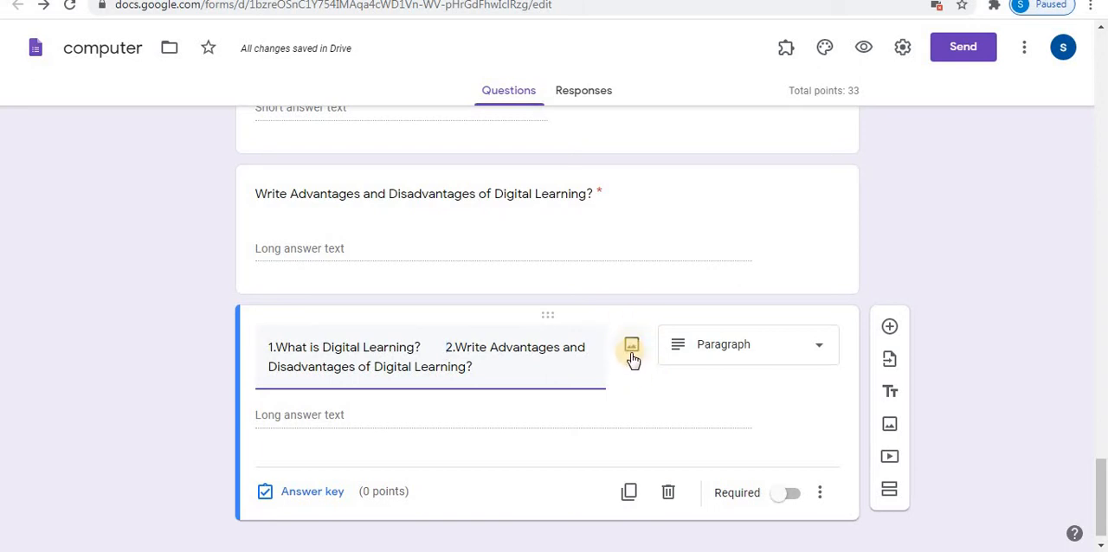
mouse_move(639, 391)
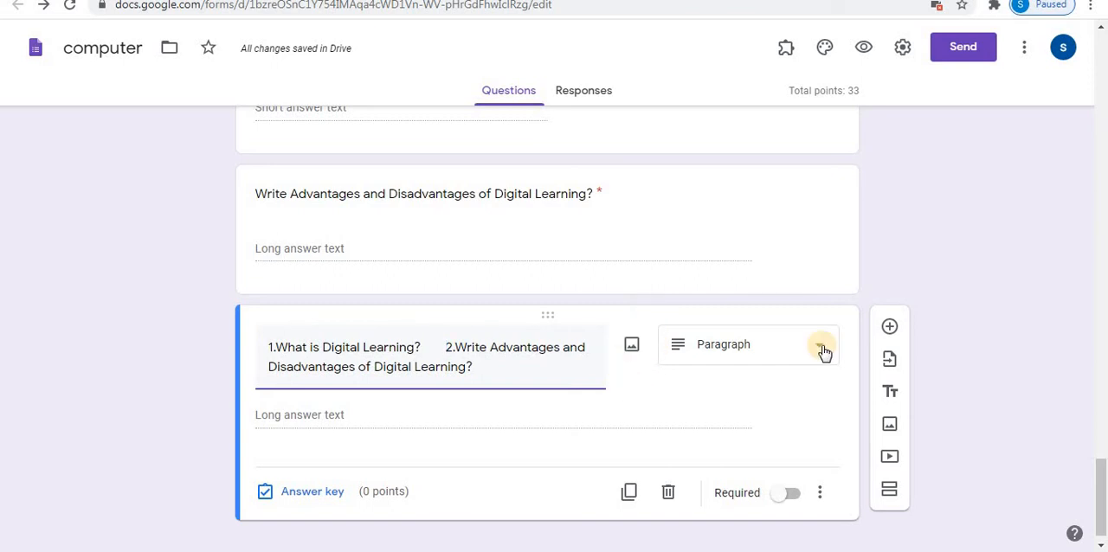
Make the question a file upload restricted to specific file types, accepting the Drive notice.
click(748, 344)
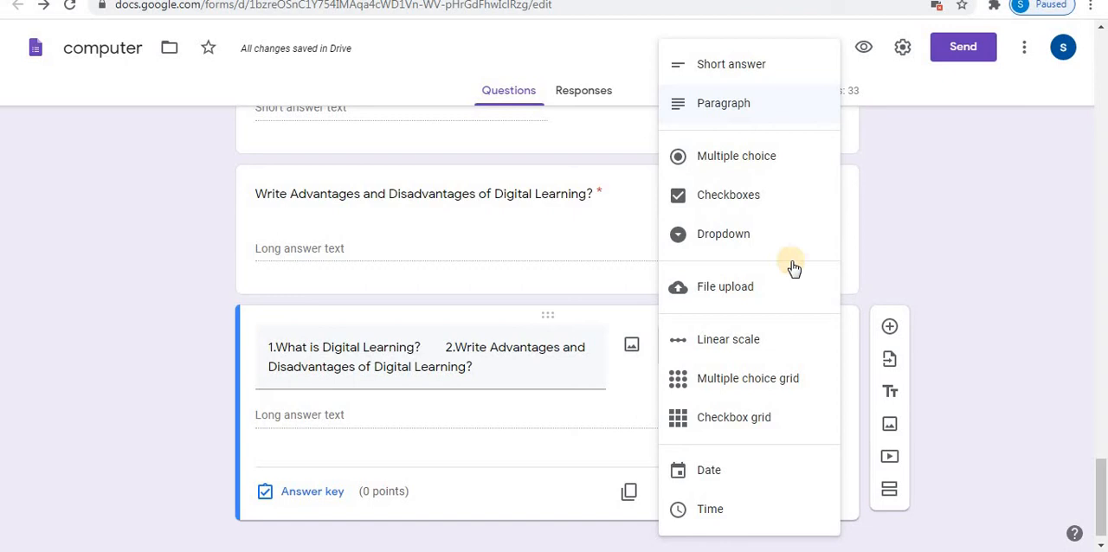
mouse_move(748, 287)
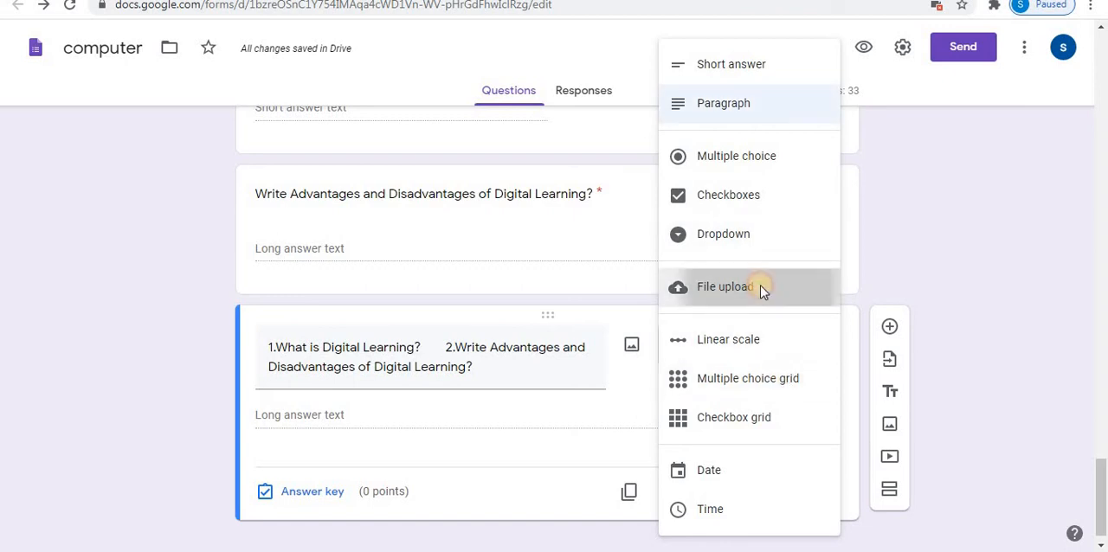
click(724, 287)
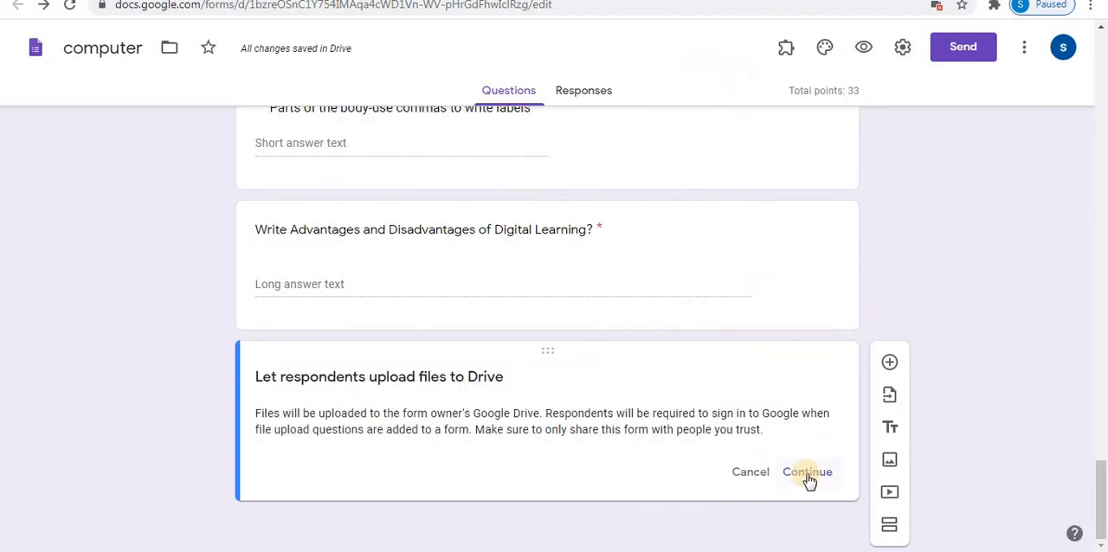
click(807, 471)
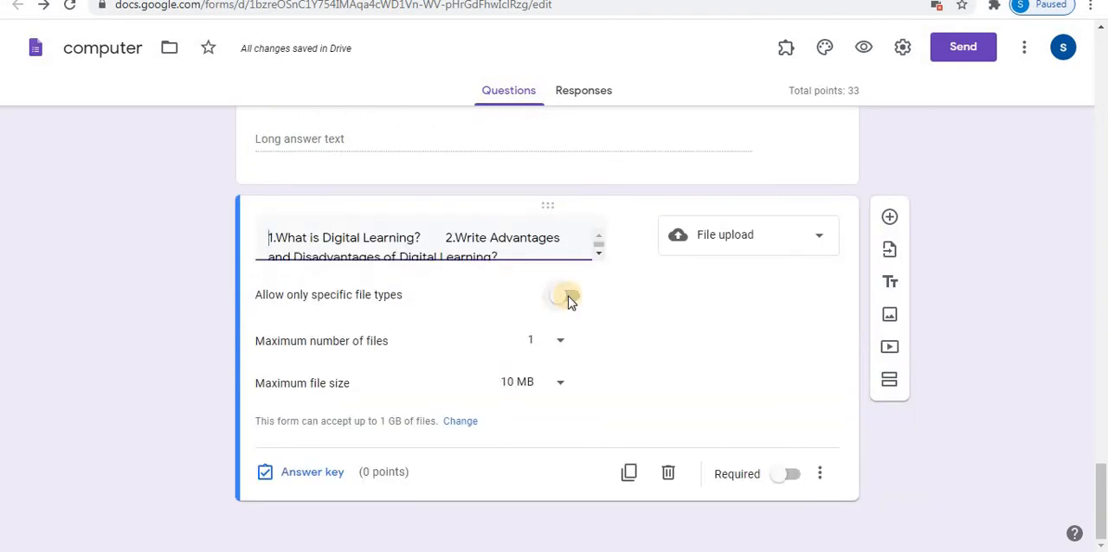
click(568, 294)
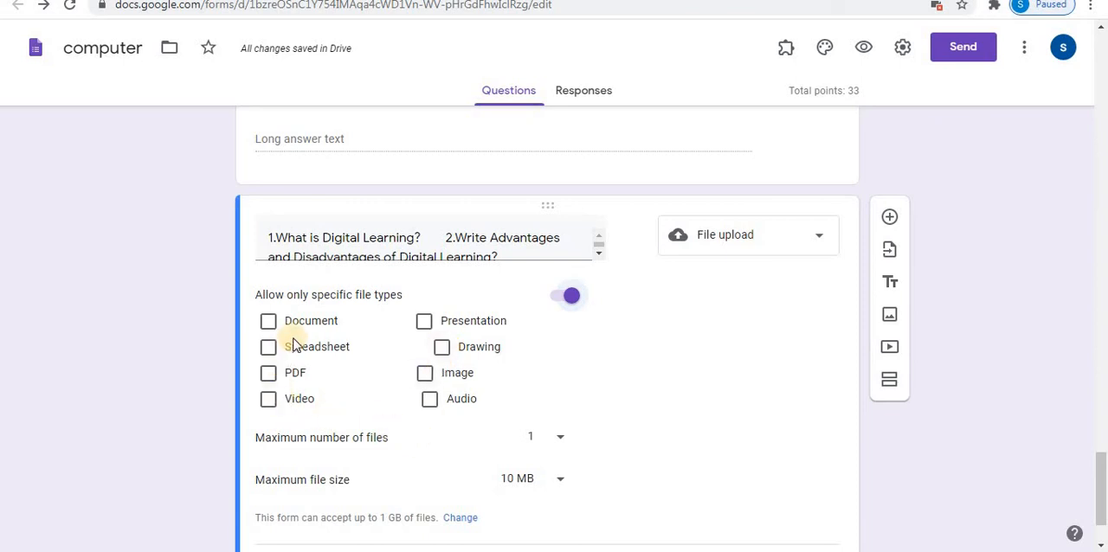
mouse_move(321, 400)
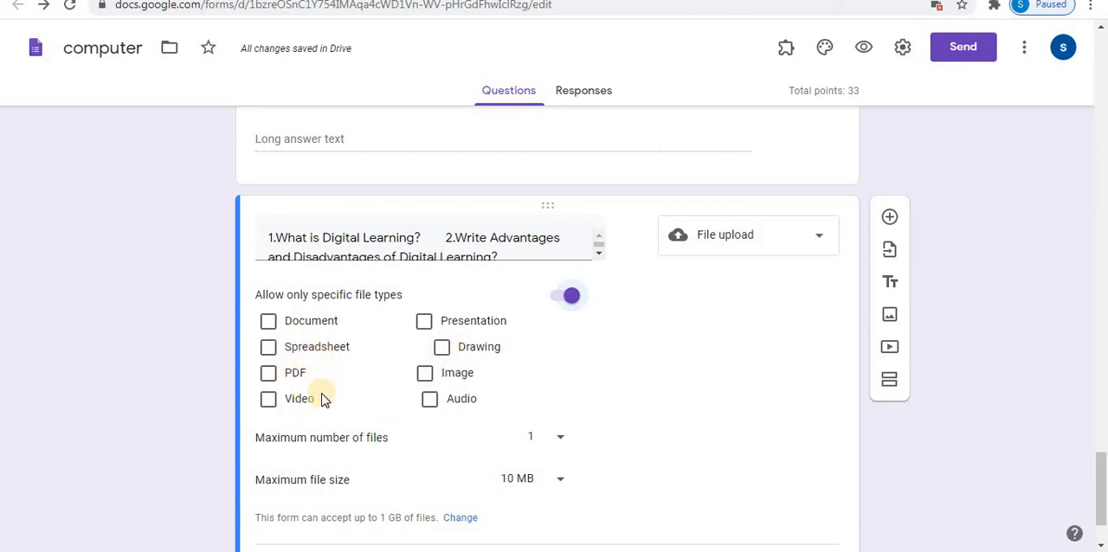
Allow only PDF and image files with a maximum of one file.
click(424, 374)
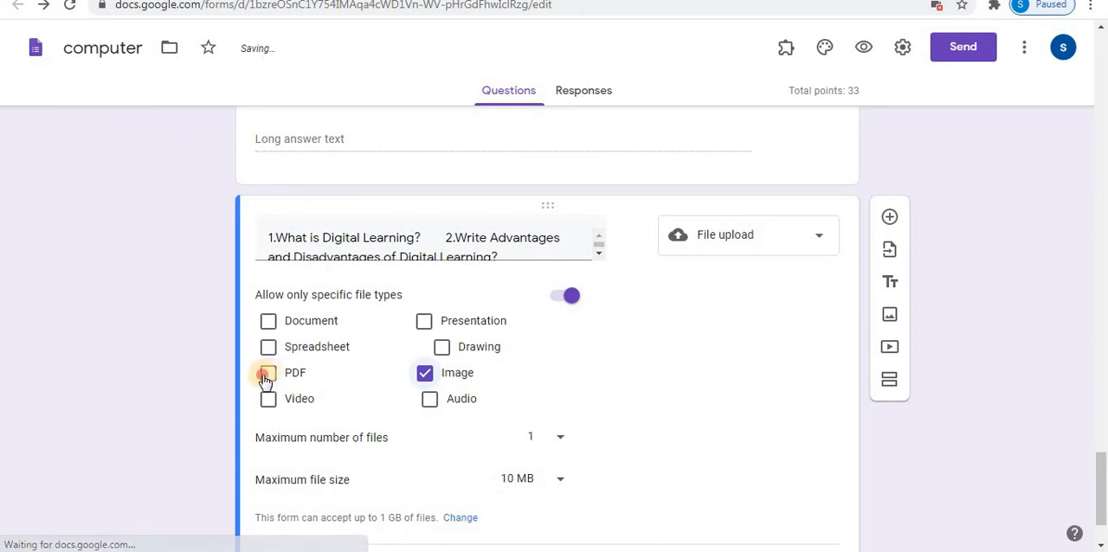
click(266, 372)
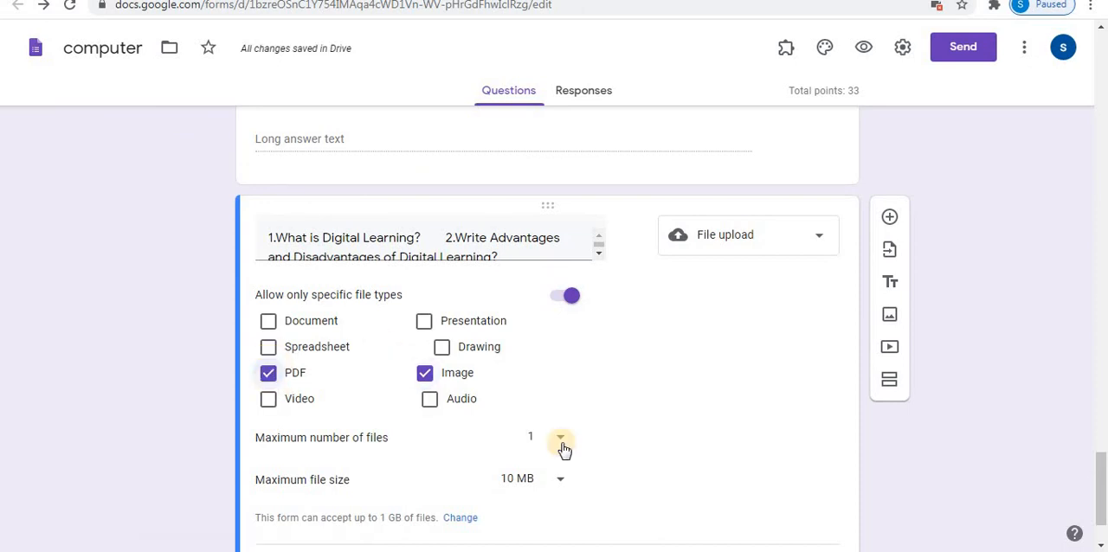
click(561, 436)
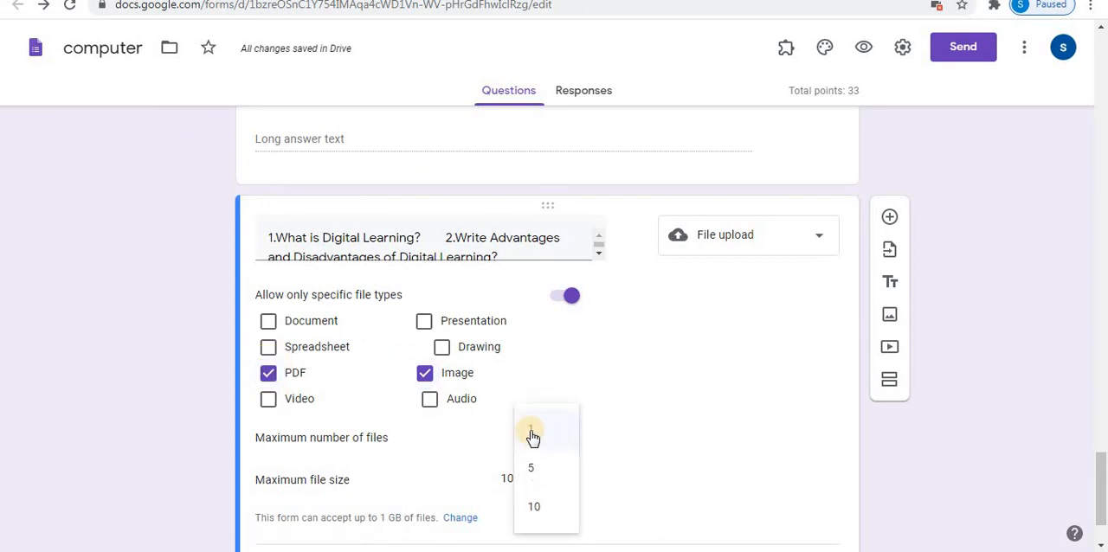
click(530, 435)
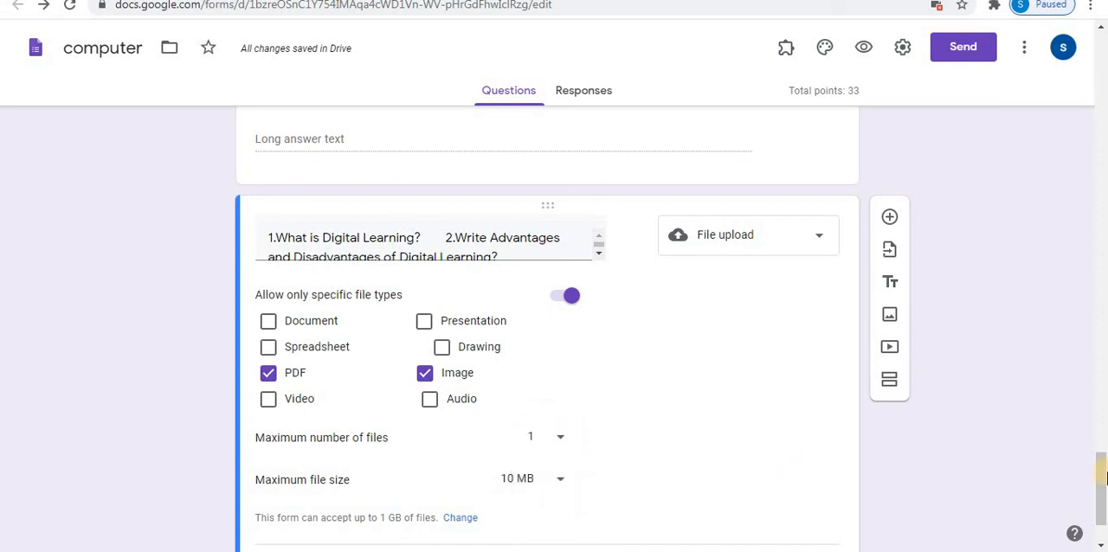
click(534, 478)
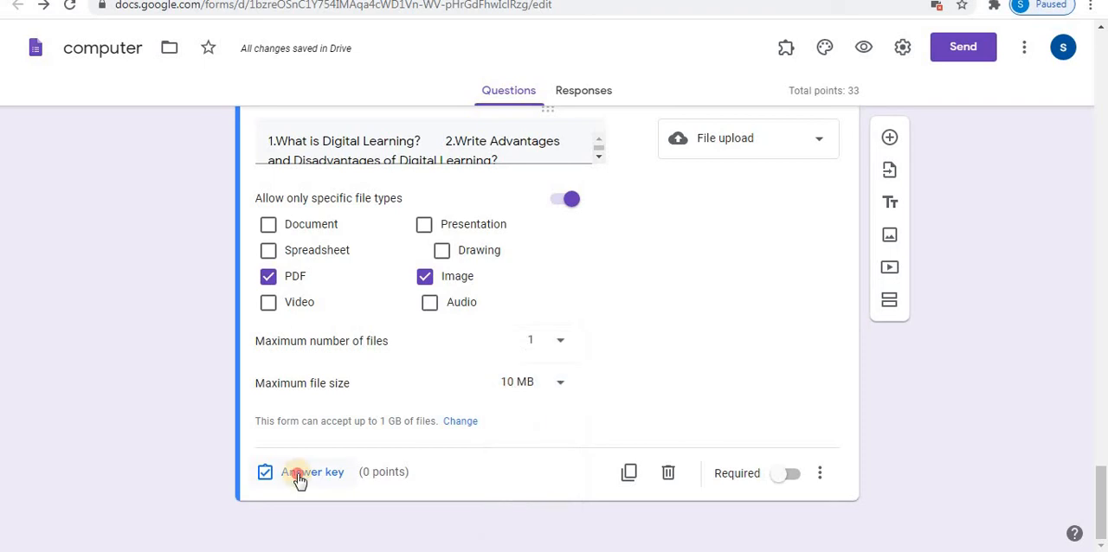
Give the file upload question 10 points, bringing the quiz total to 43.
click(312, 471)
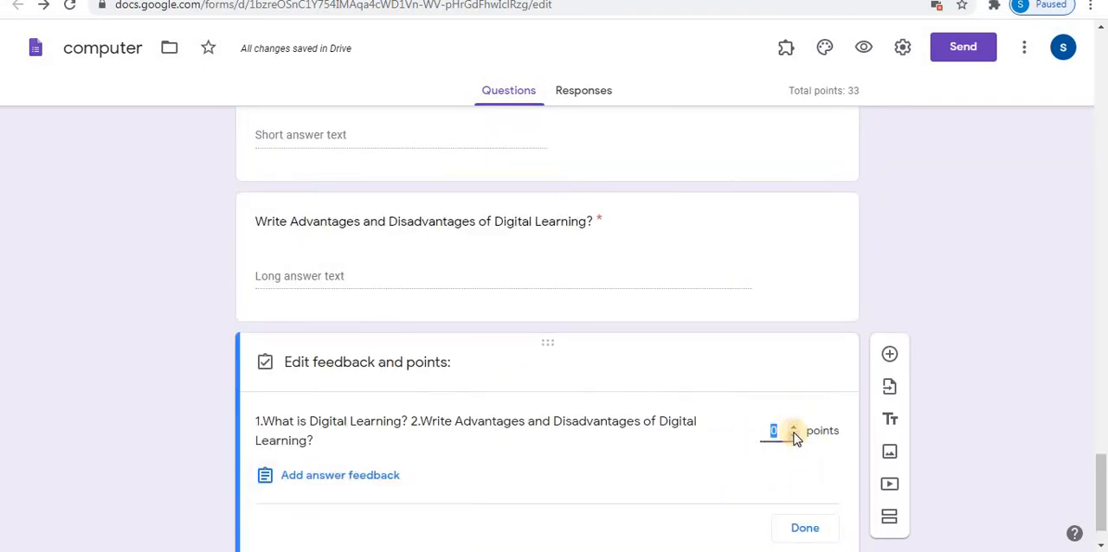
text(5)
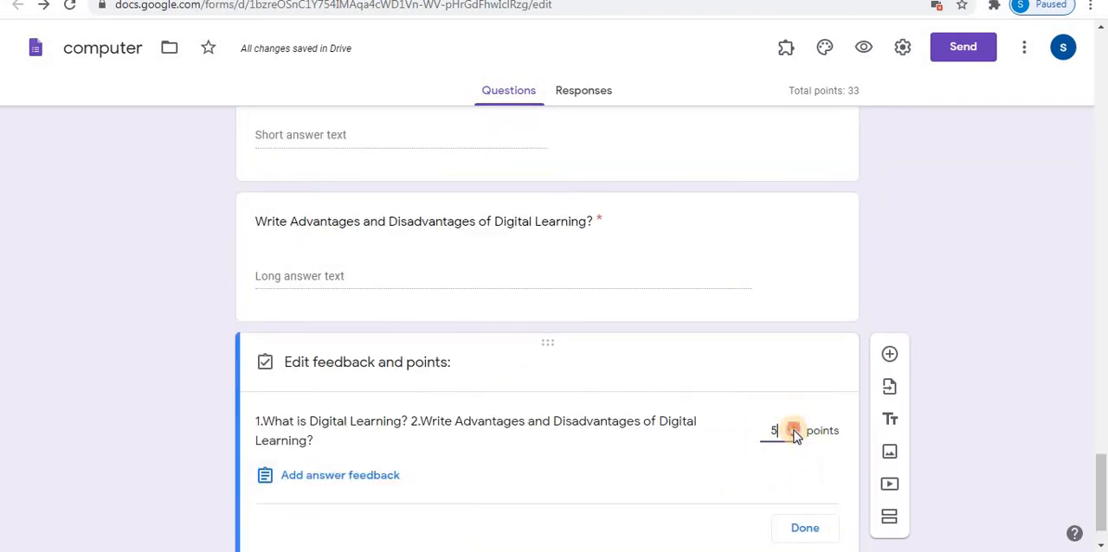
click(793, 426)
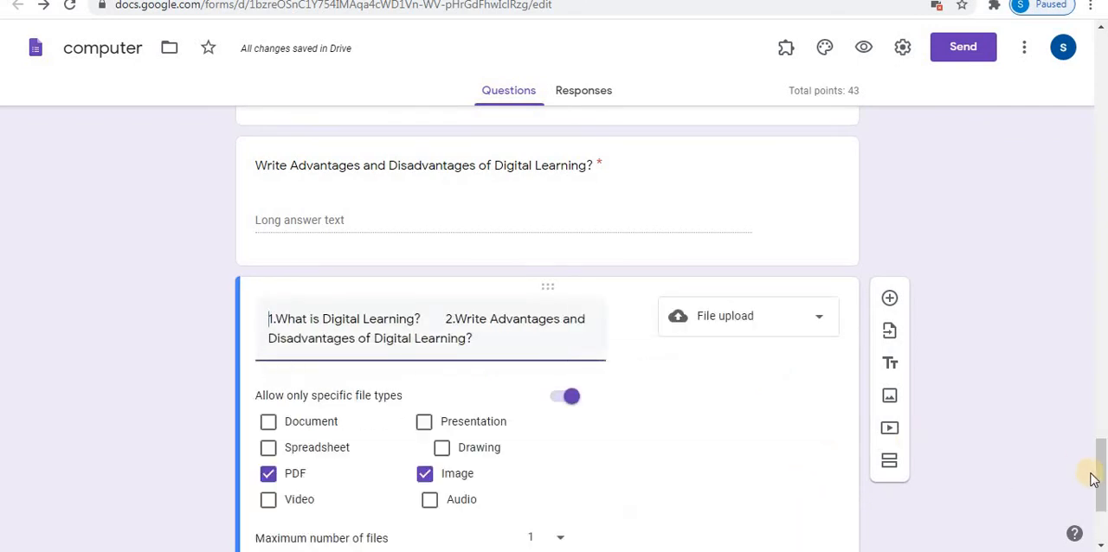
Mark the upload question required and switch to the respondent preview of the quiz.
scroll(down, 3)
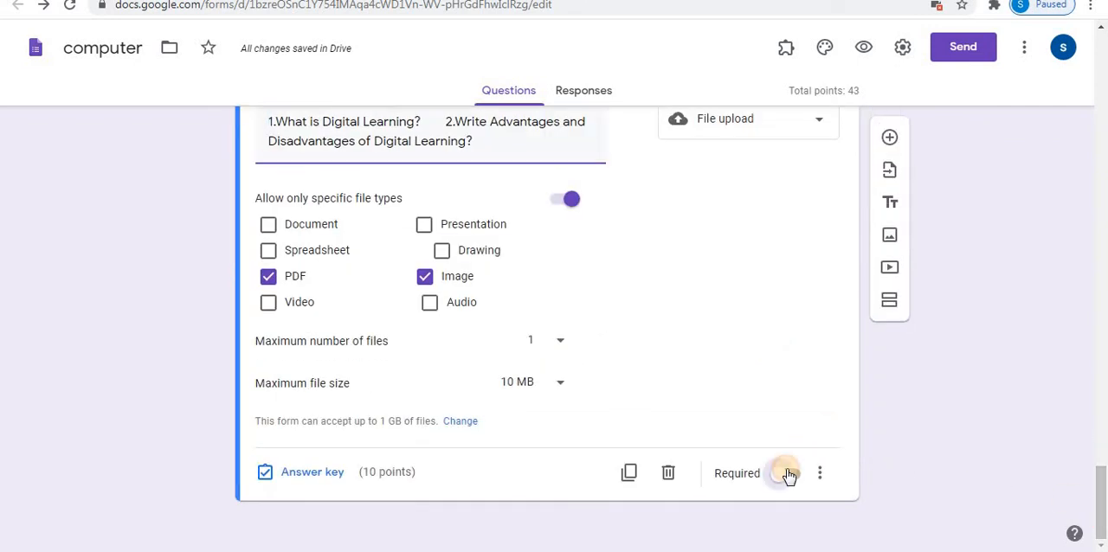
click(786, 474)
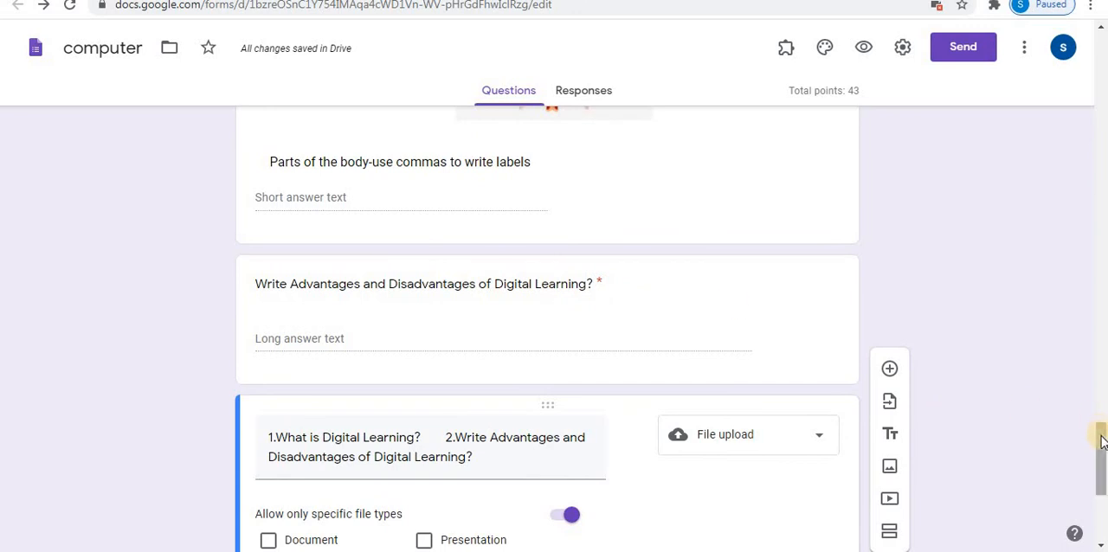
scroll(down, 3)
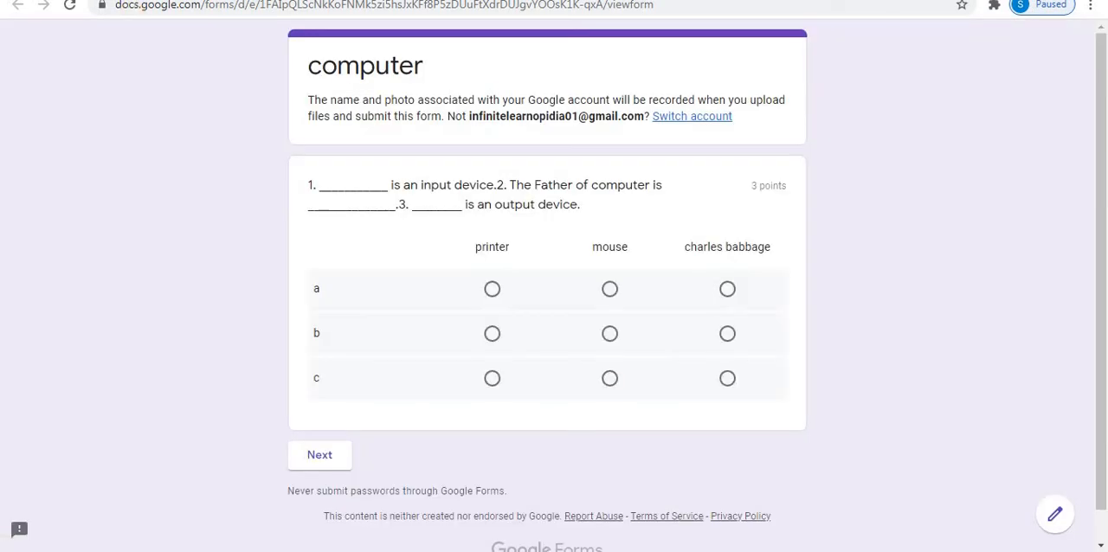
Go to the upload question on the next page and start adding a file.
click(319, 454)
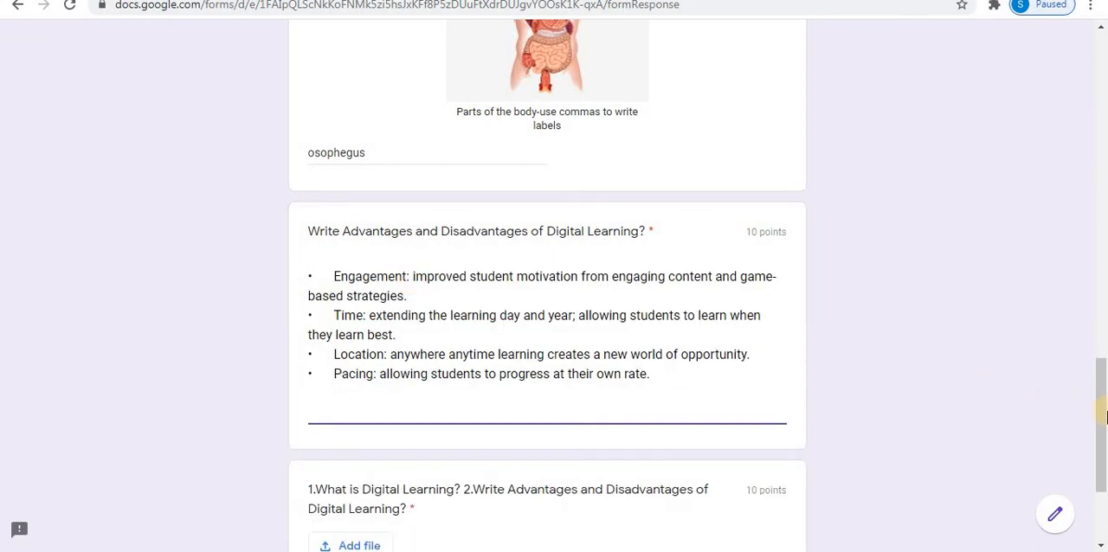
scroll(down, 3)
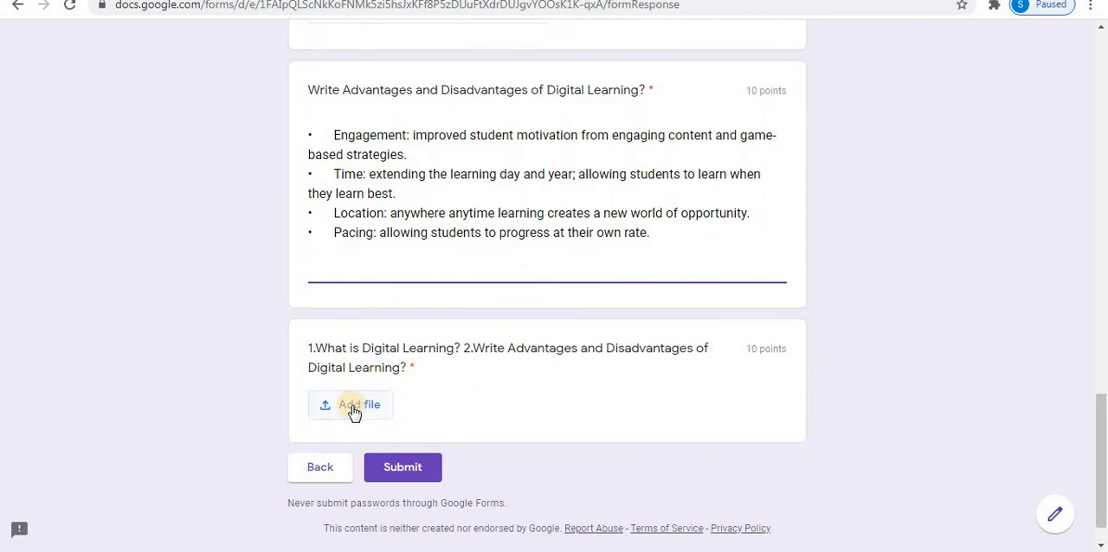
click(547, 270)
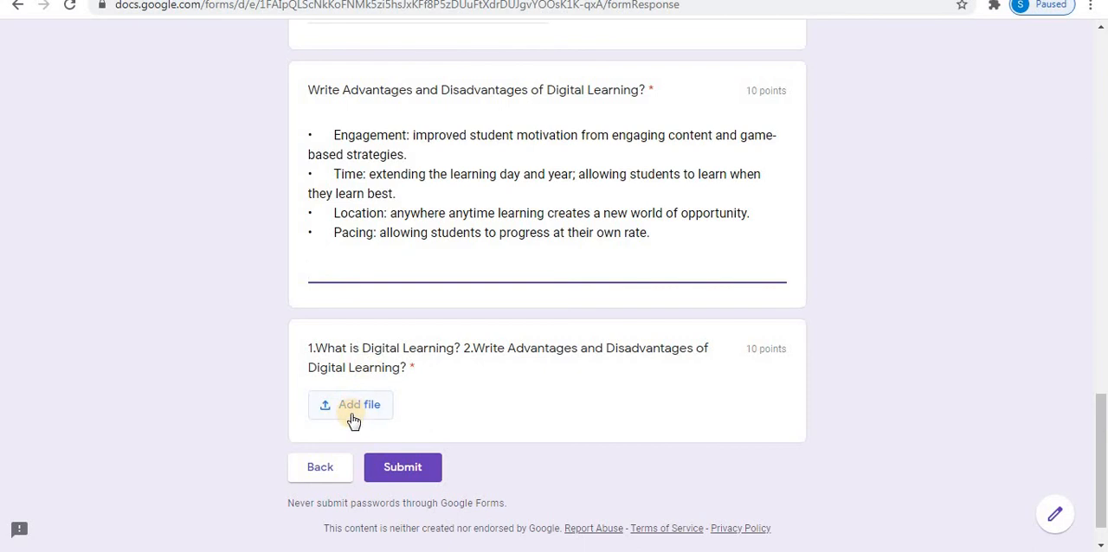
click(350, 405)
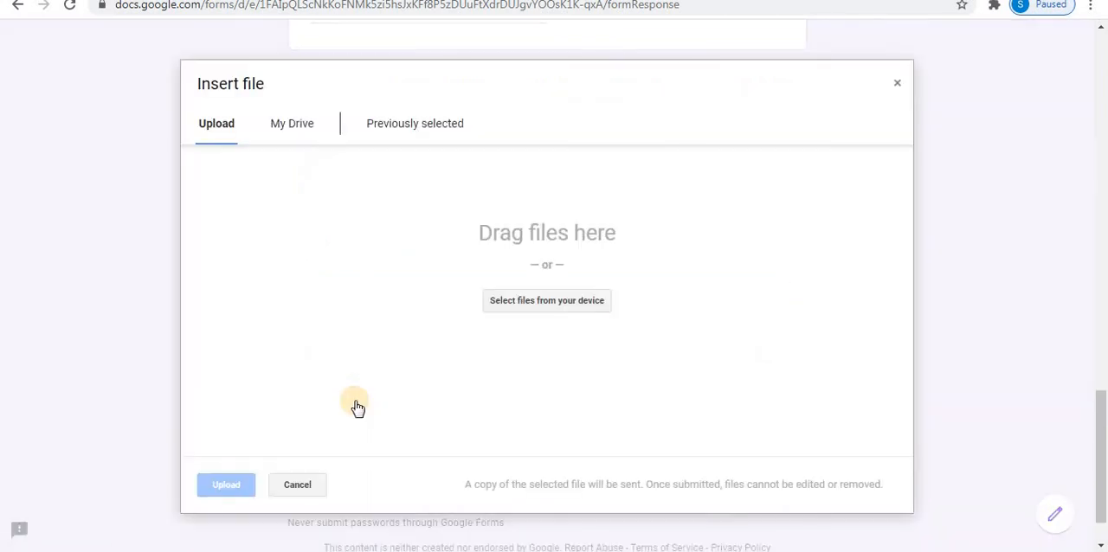
mouse_move(547, 301)
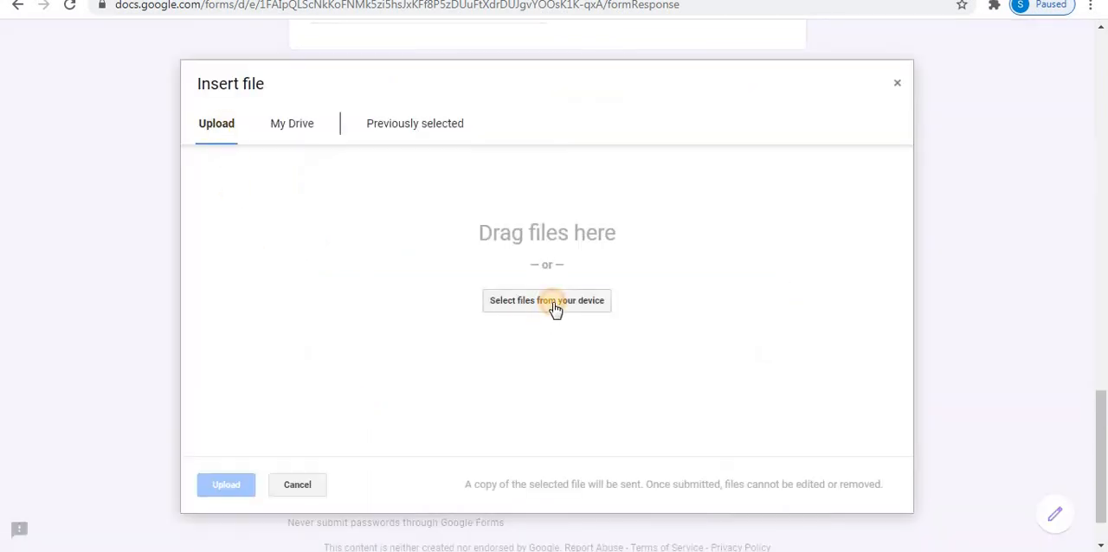
Choose the images.jpg picture from the device as the file to upload.
click(547, 302)
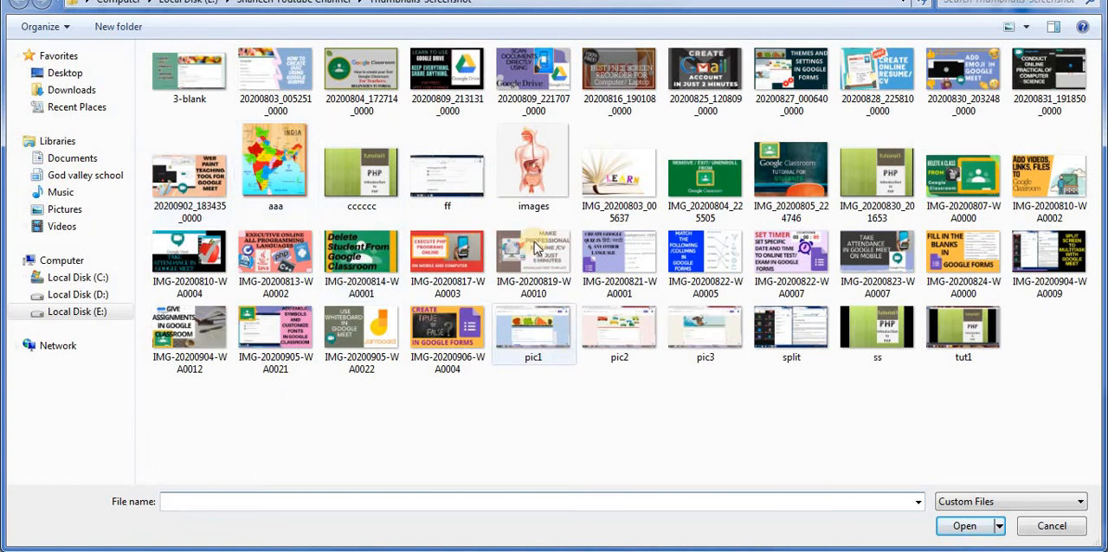
click(533, 165)
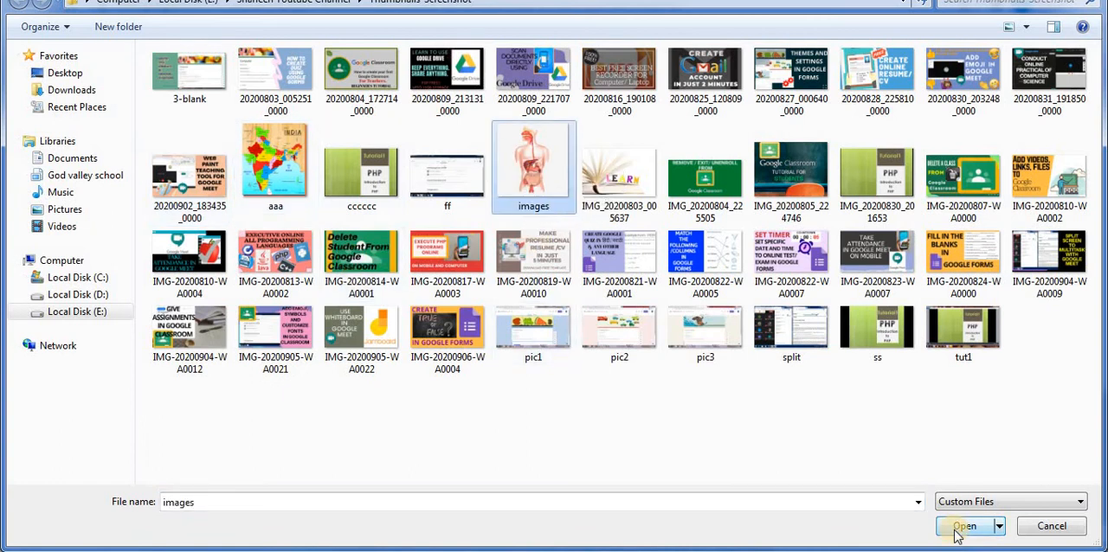
click(964, 527)
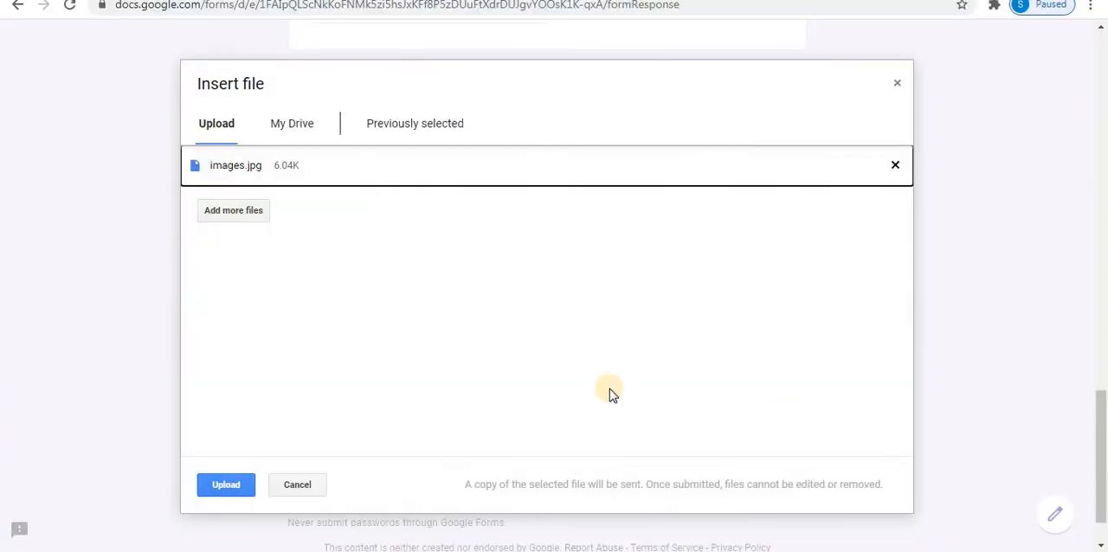
mouse_move(267, 396)
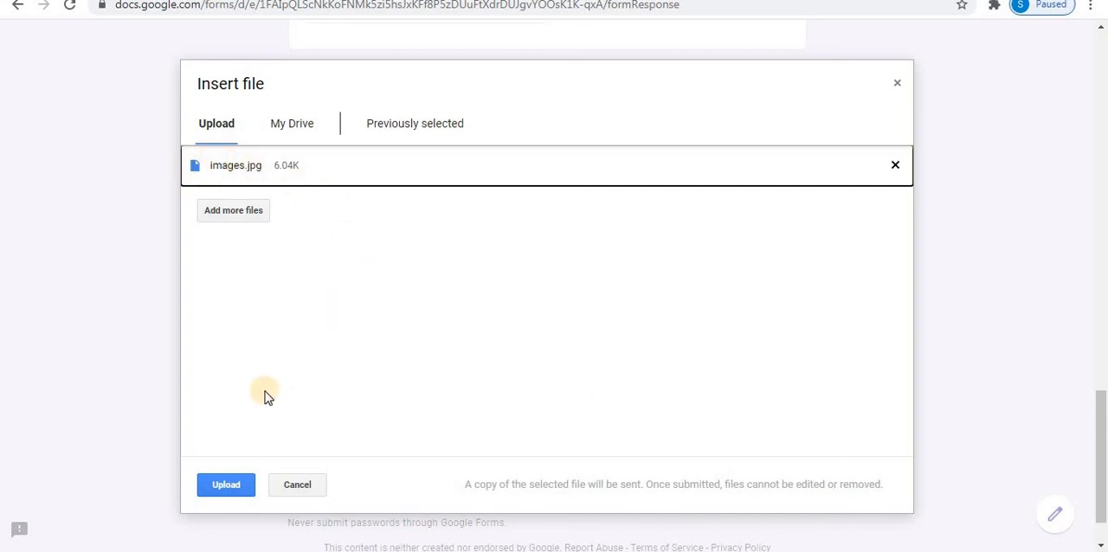
mouse_move(275, 447)
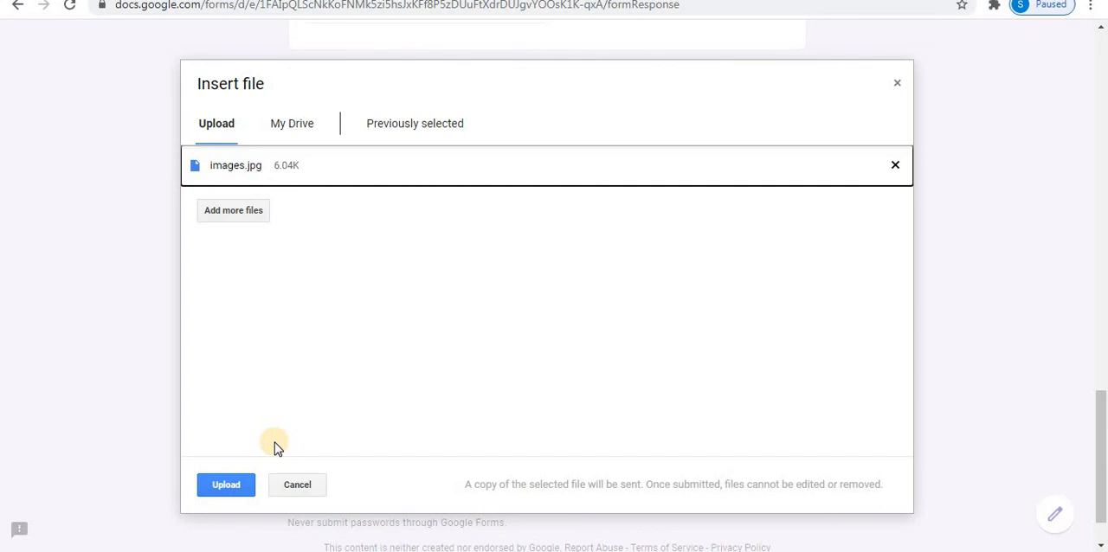
Upload images.jpg so it attaches to the Digital Learning upload question.
click(226, 485)
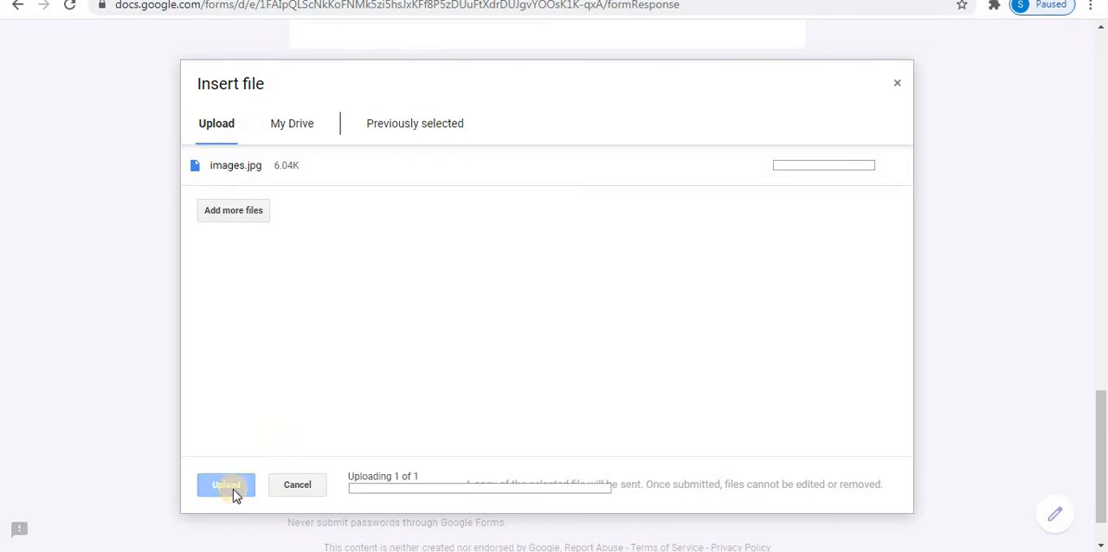
click(226, 484)
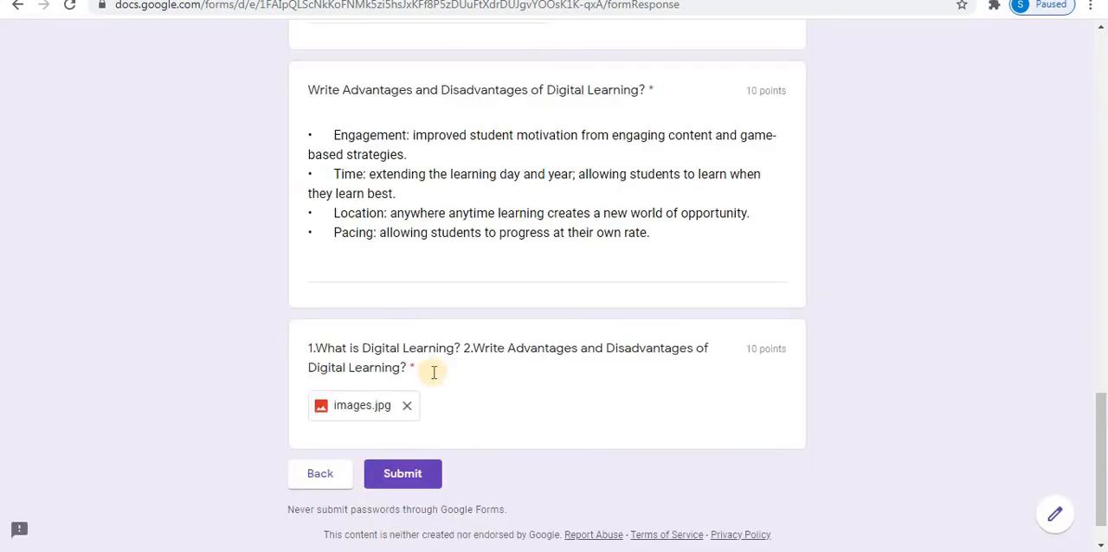